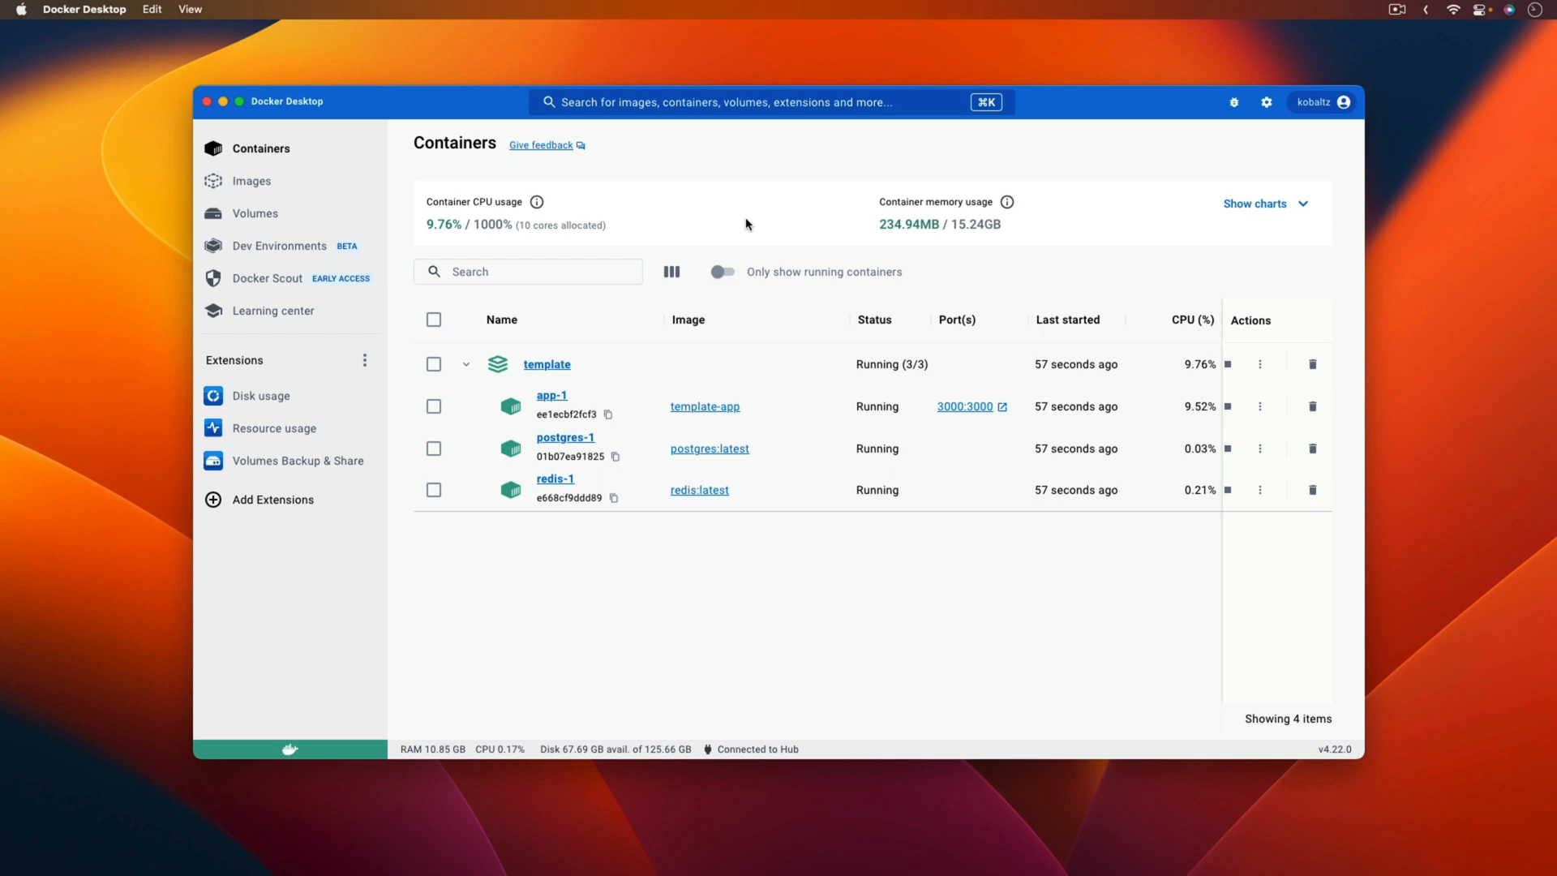
{"action": "mouse_move", "coordinate": [743, 224]}
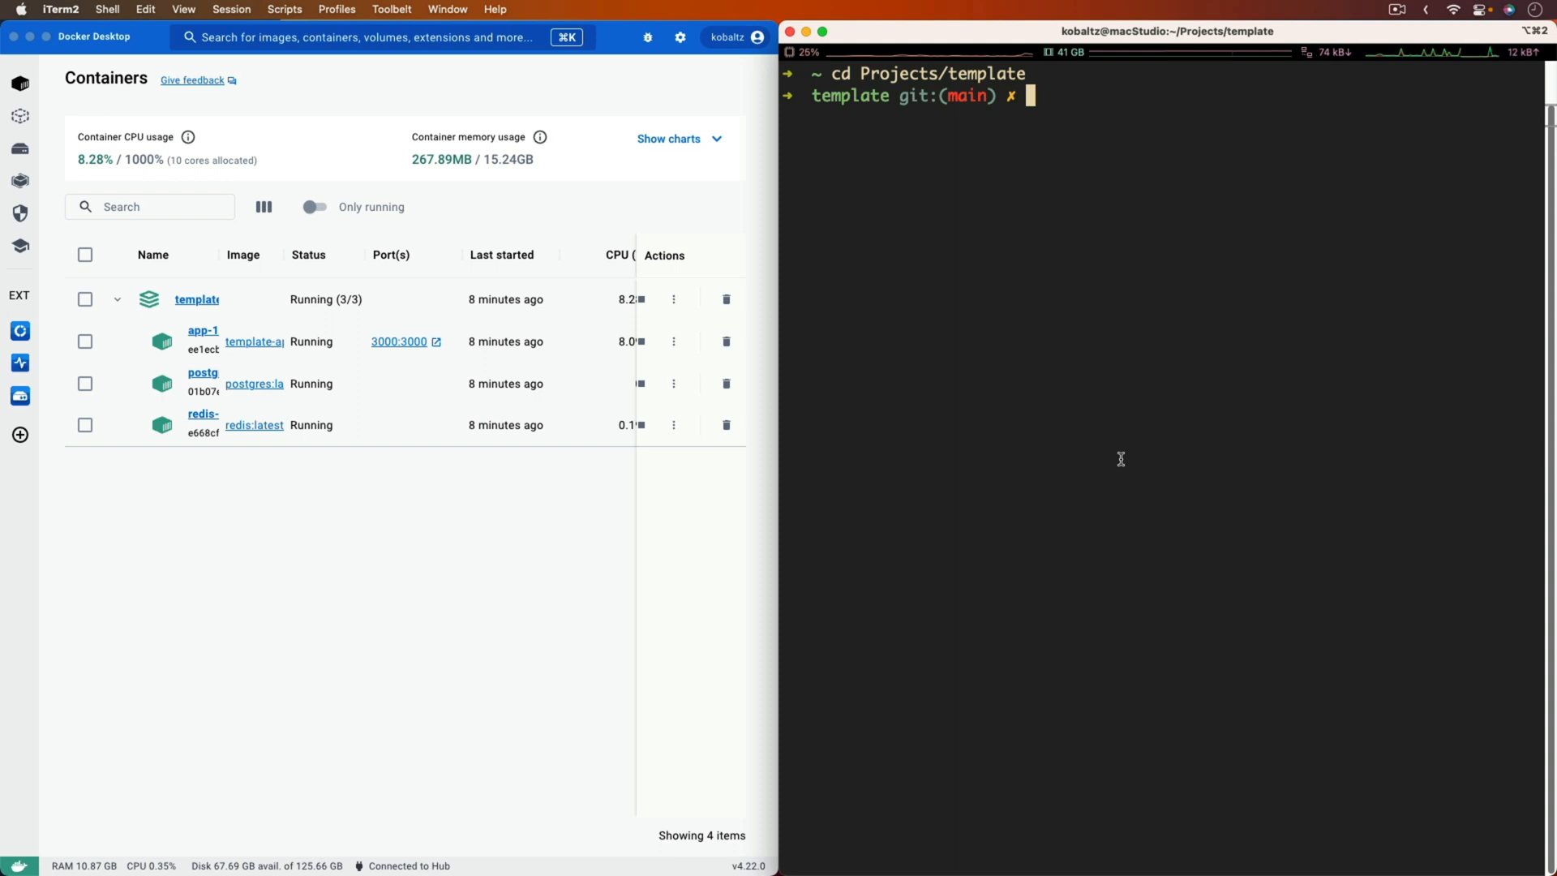
Run docker compose down to remove the template stack's app, redis and postgres containers.
{"action": "type", "text": "docker"}
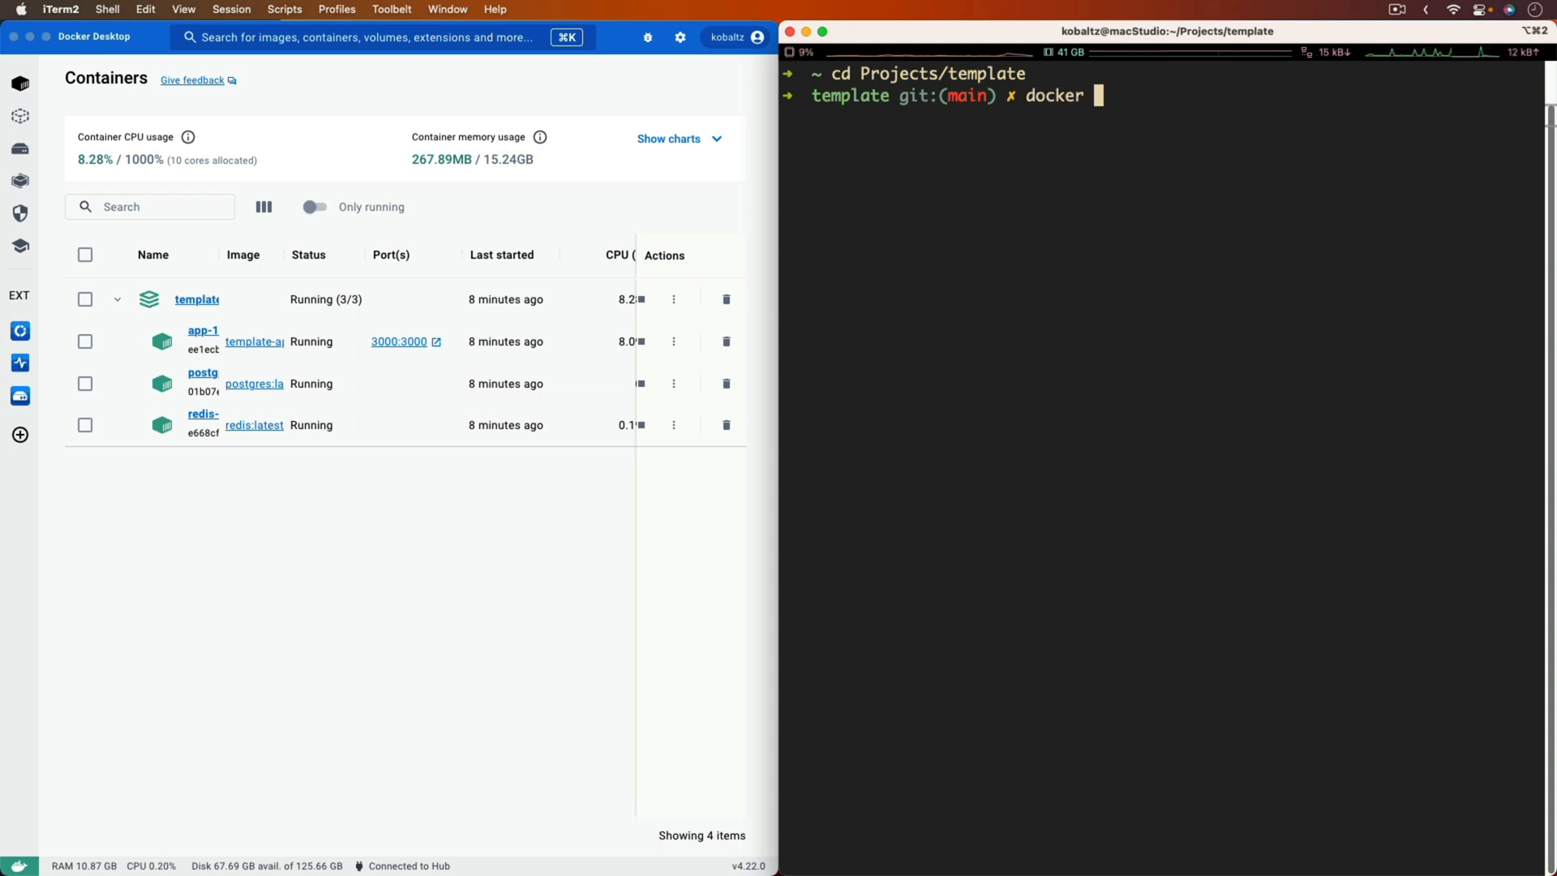
{"action": "type", "text": "compose down"}
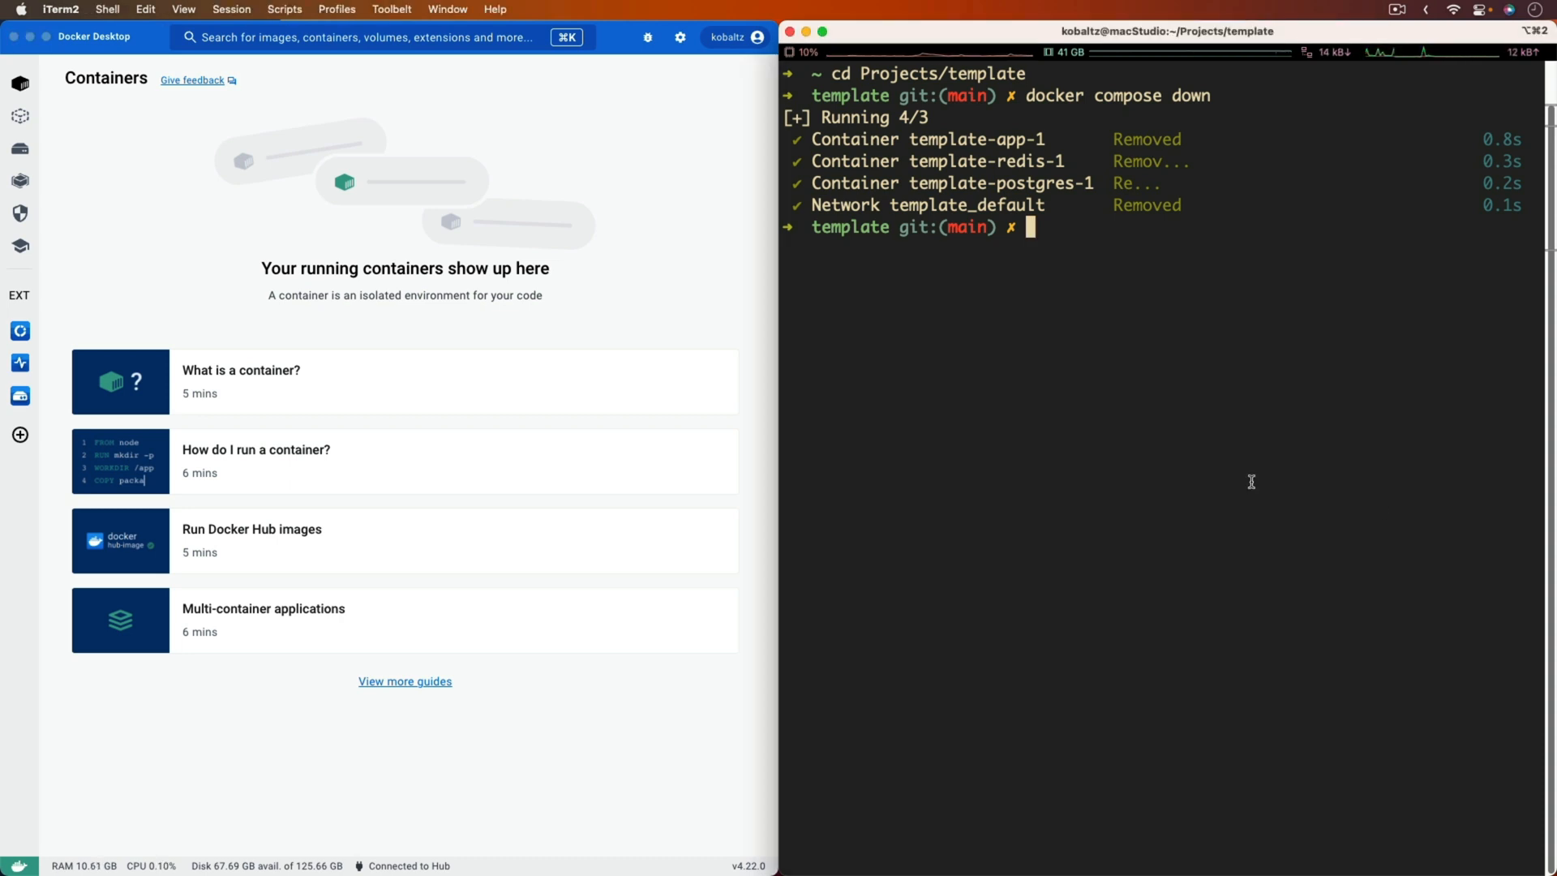
{"action": "type", "text": "docker"}
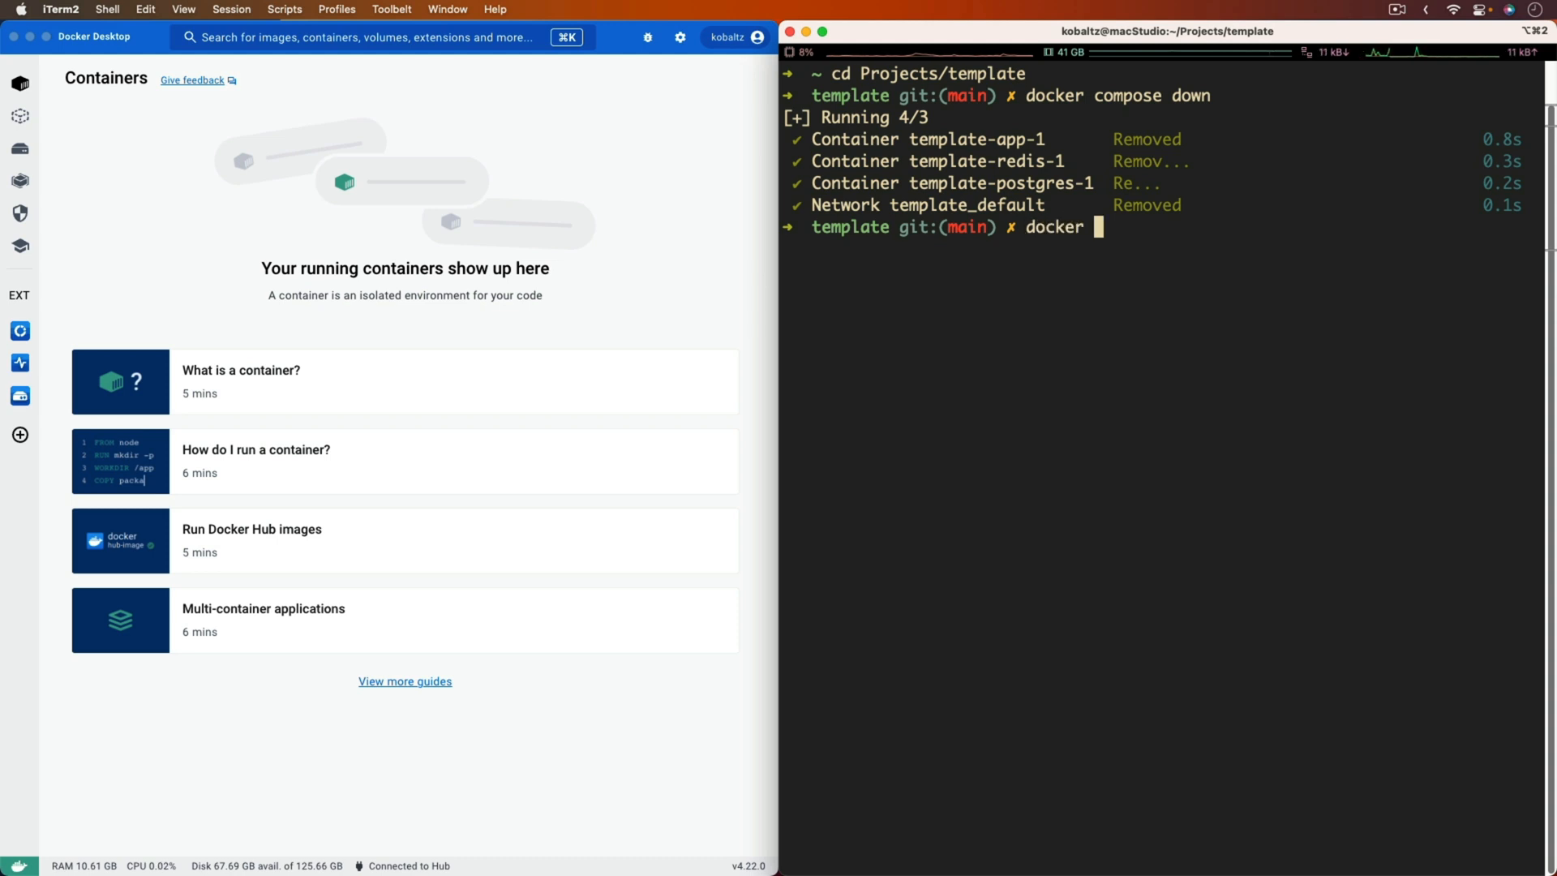
Run docker system prune -af, reclaiming 5.061GB, and review the single remaining image.
{"action": "type", "text": "system pr"}
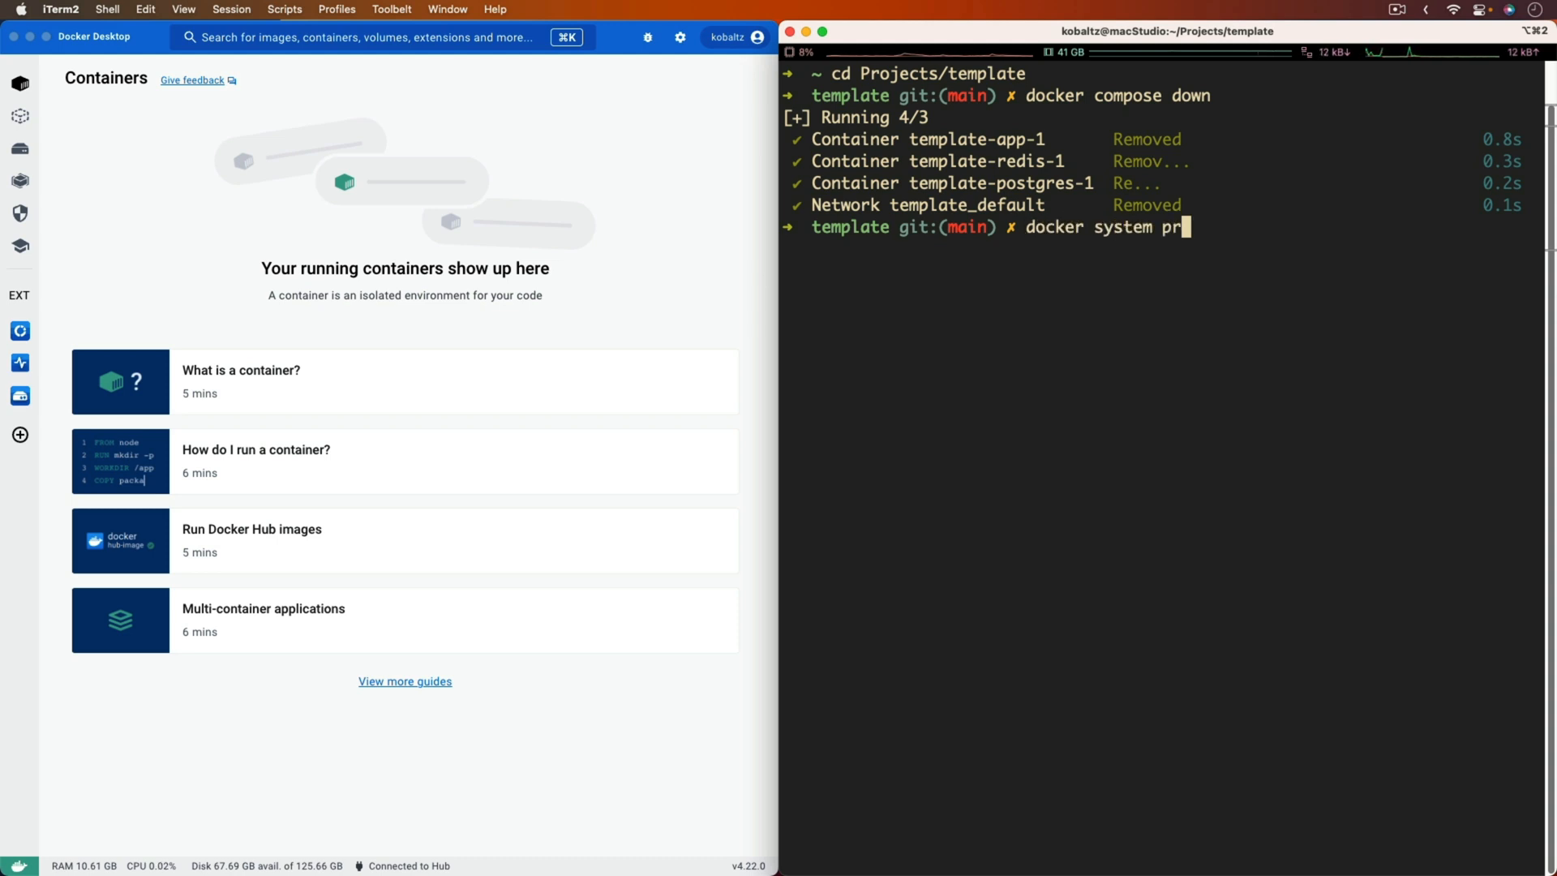
{"action": "type", "text": "une -af"}
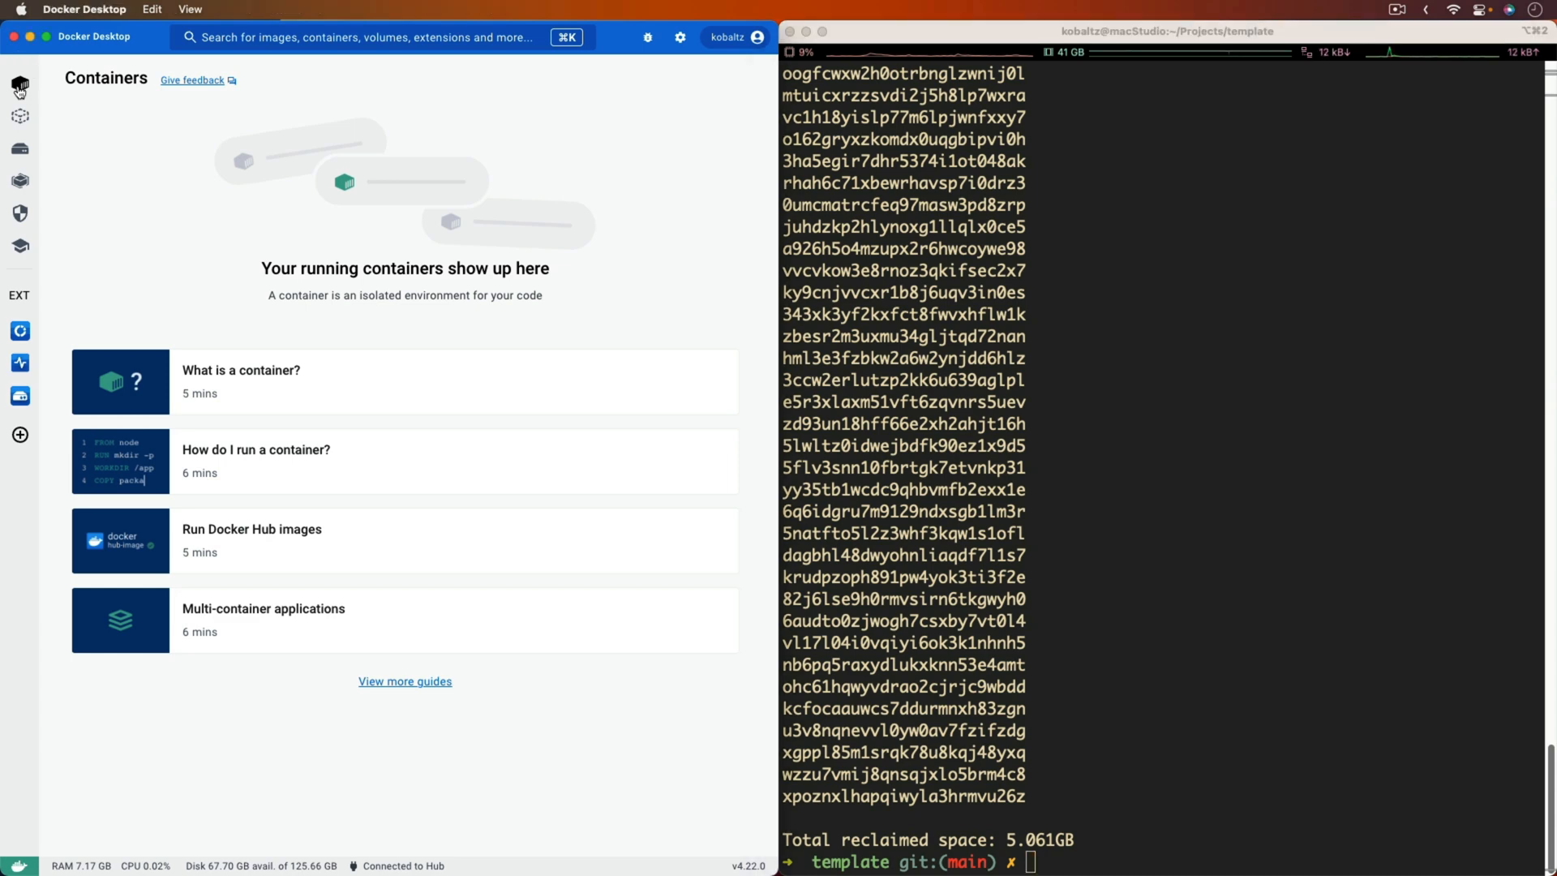
{"action": "left_click", "coordinate": [20, 116]}
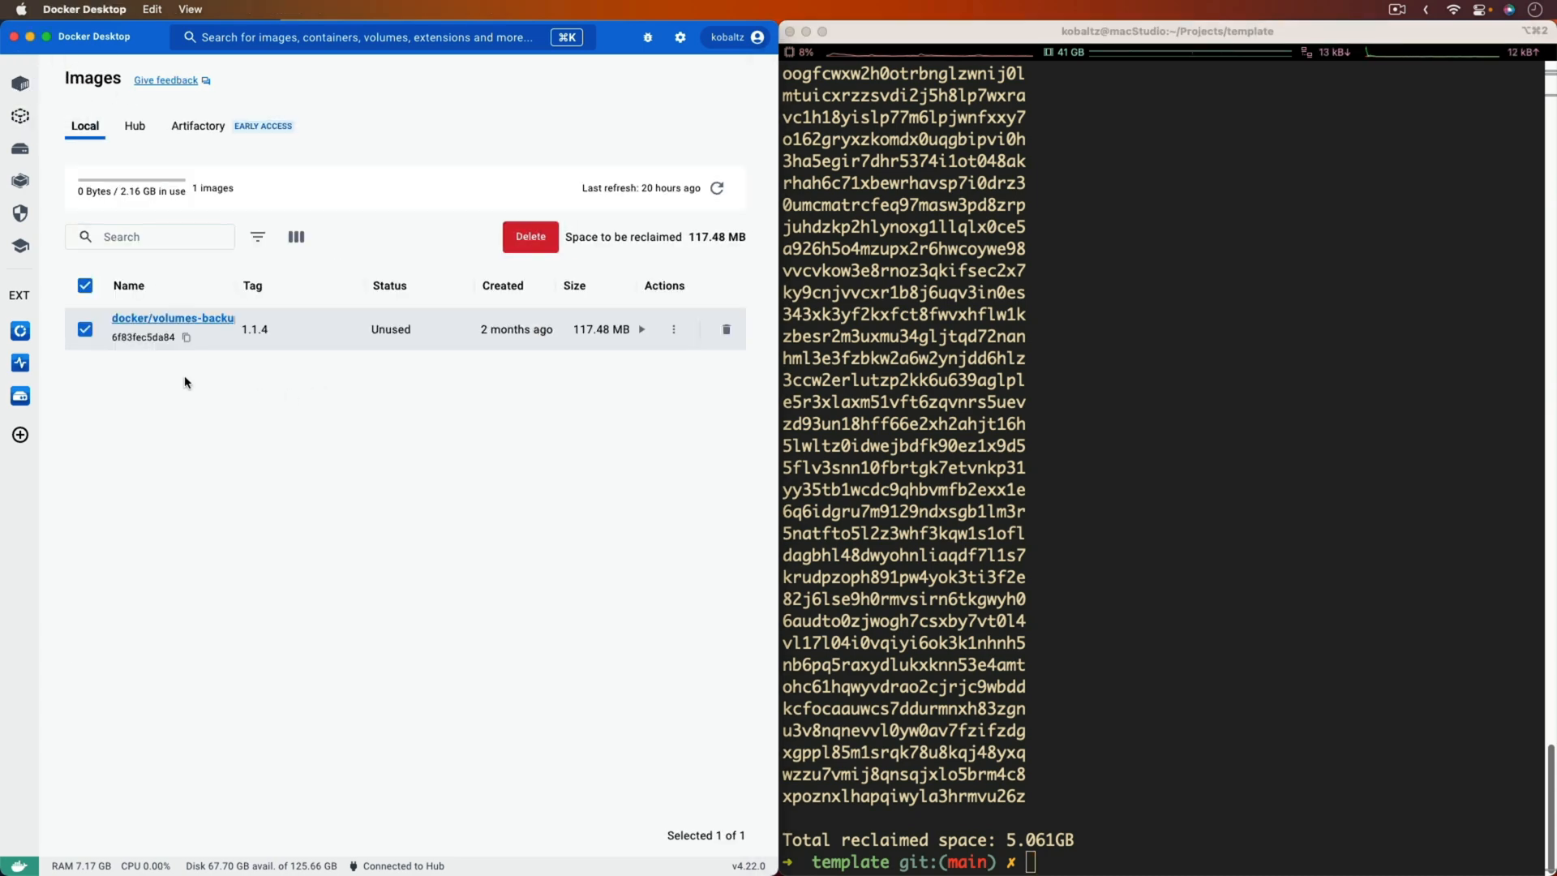
{"action": "left_click", "coordinate": [1225, 438]}
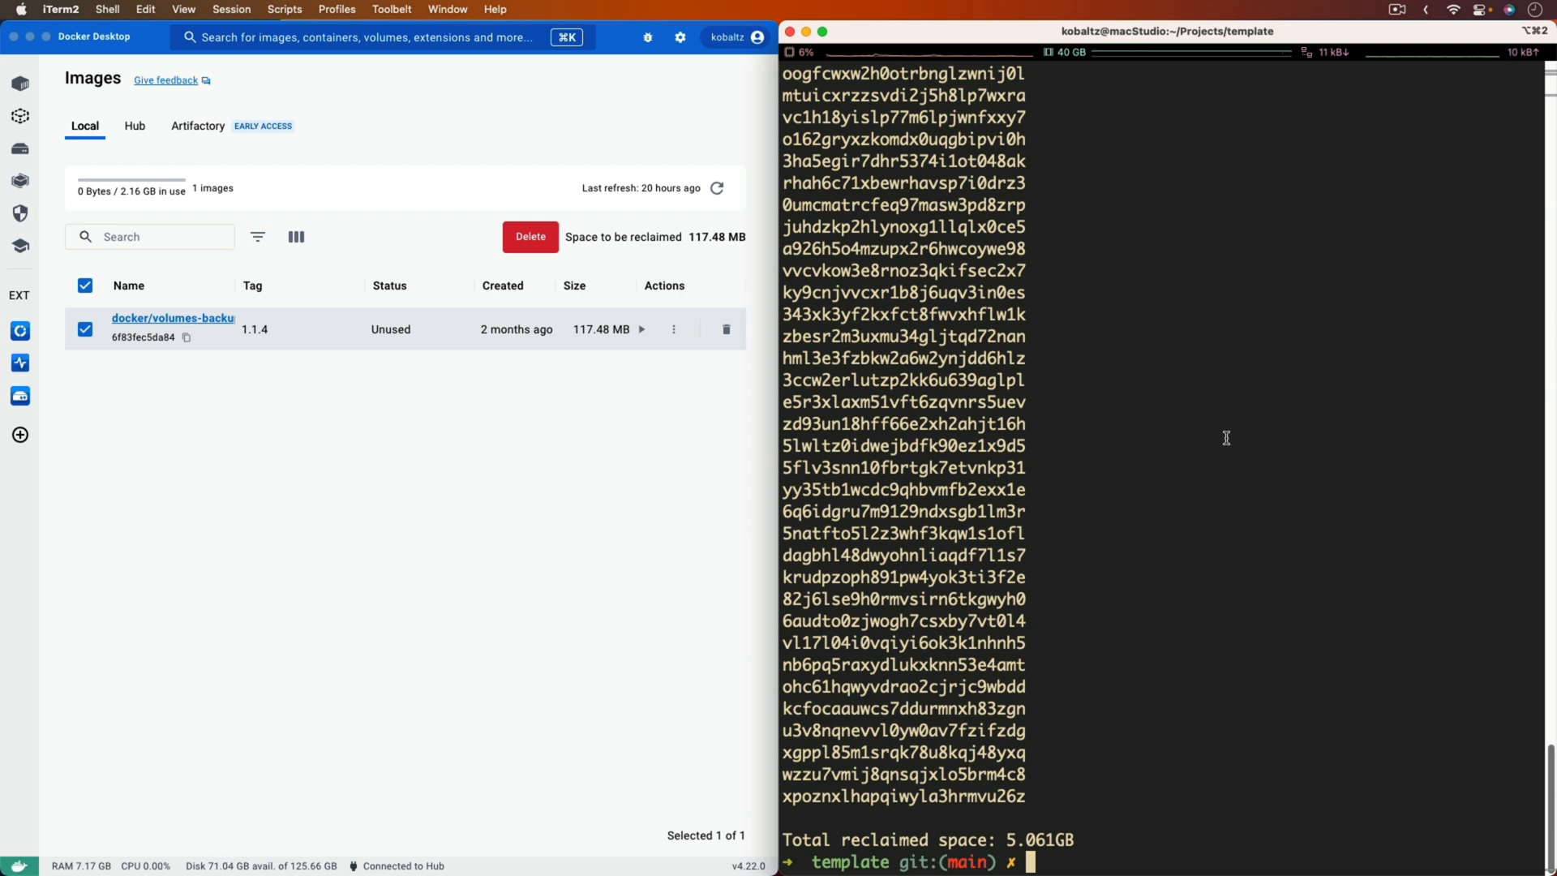
Restart the stack with docker compose up and open the 3000:3000 port link in Chrome.
{"action": "type", "text": "docker"}
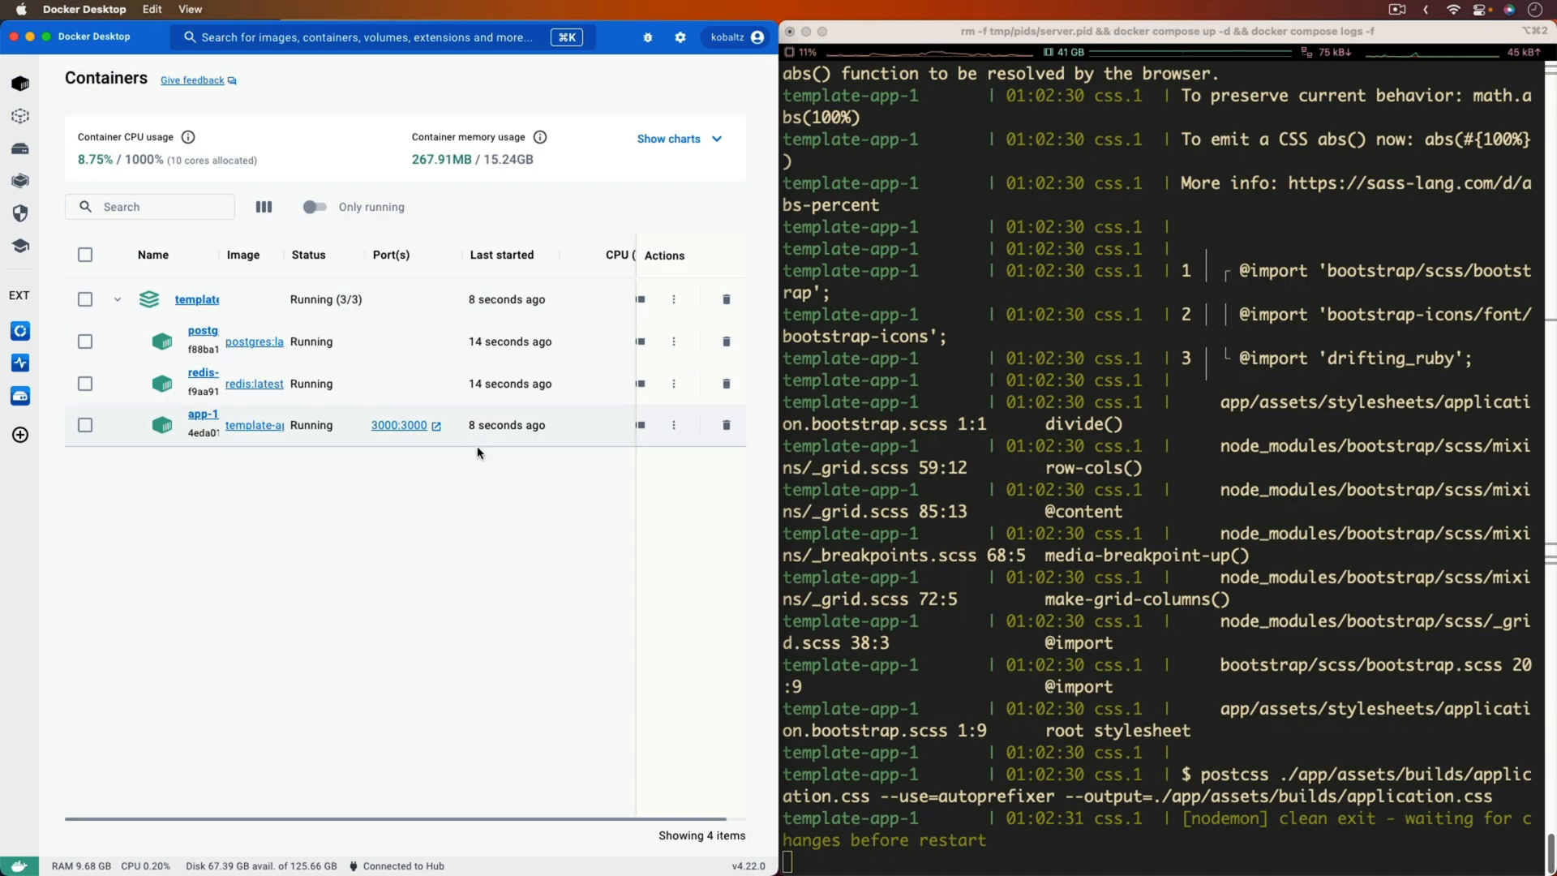
{"action": "left_click", "coordinate": [399, 425]}
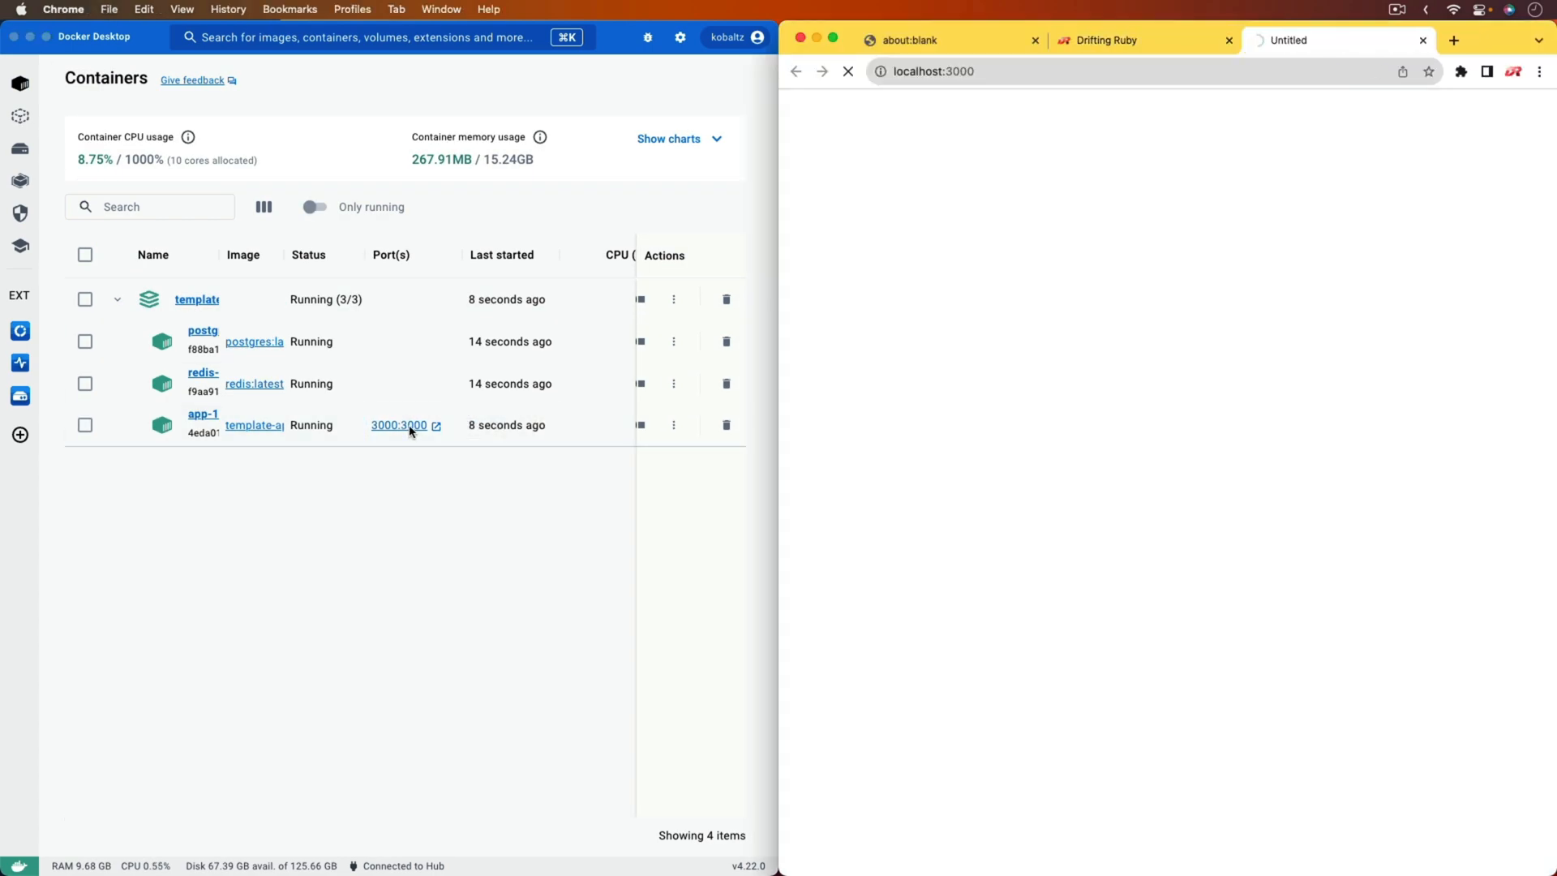
{"action": "left_click", "coordinate": [398, 425]}
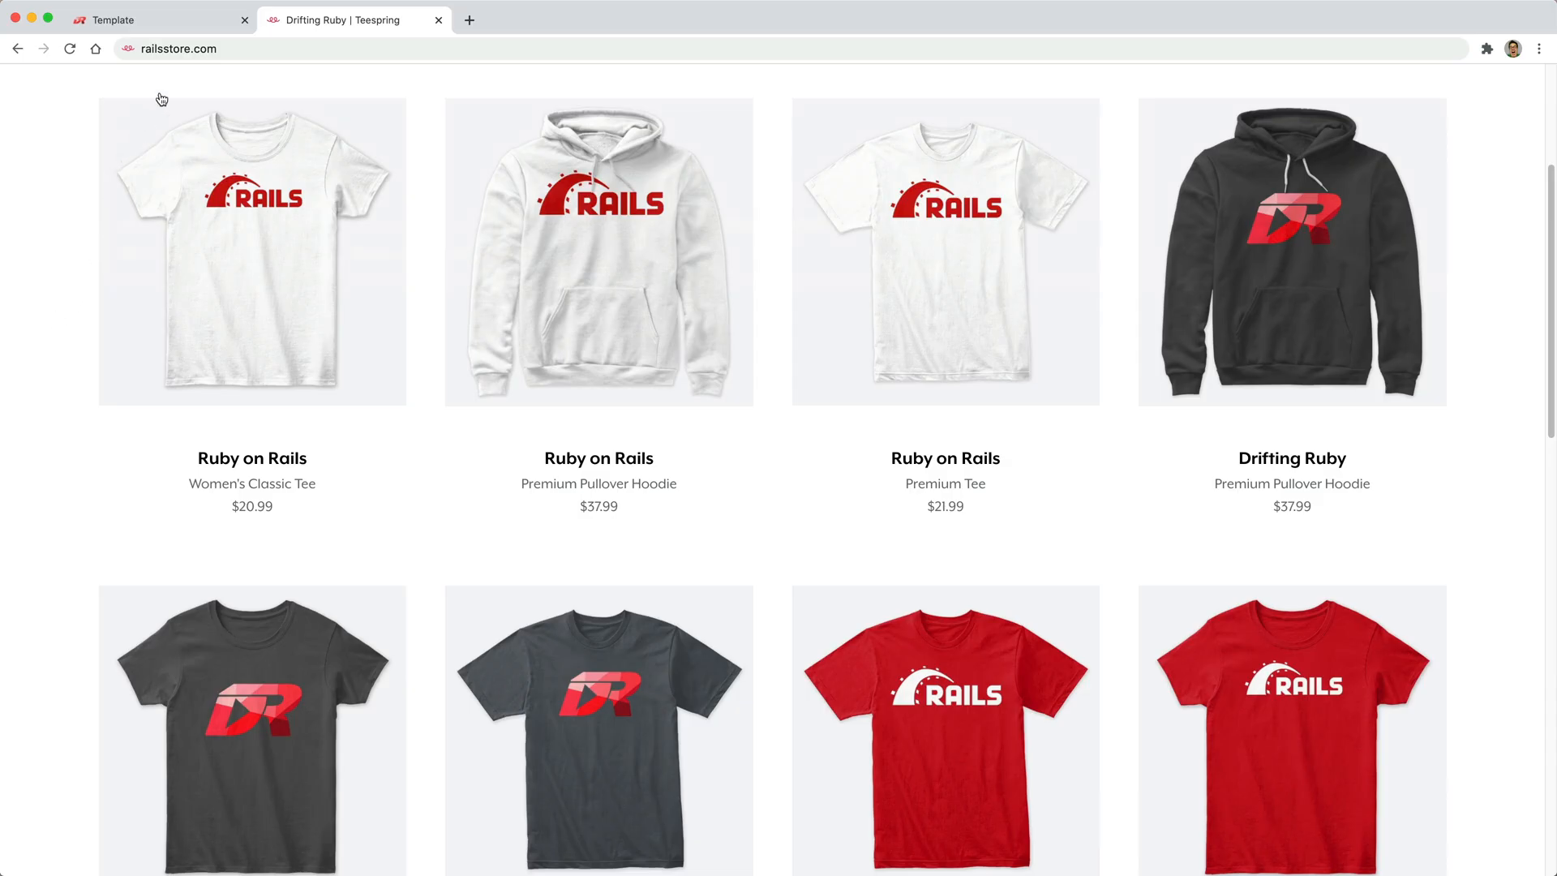
{"action": "mouse_move", "coordinate": [208, 70]}
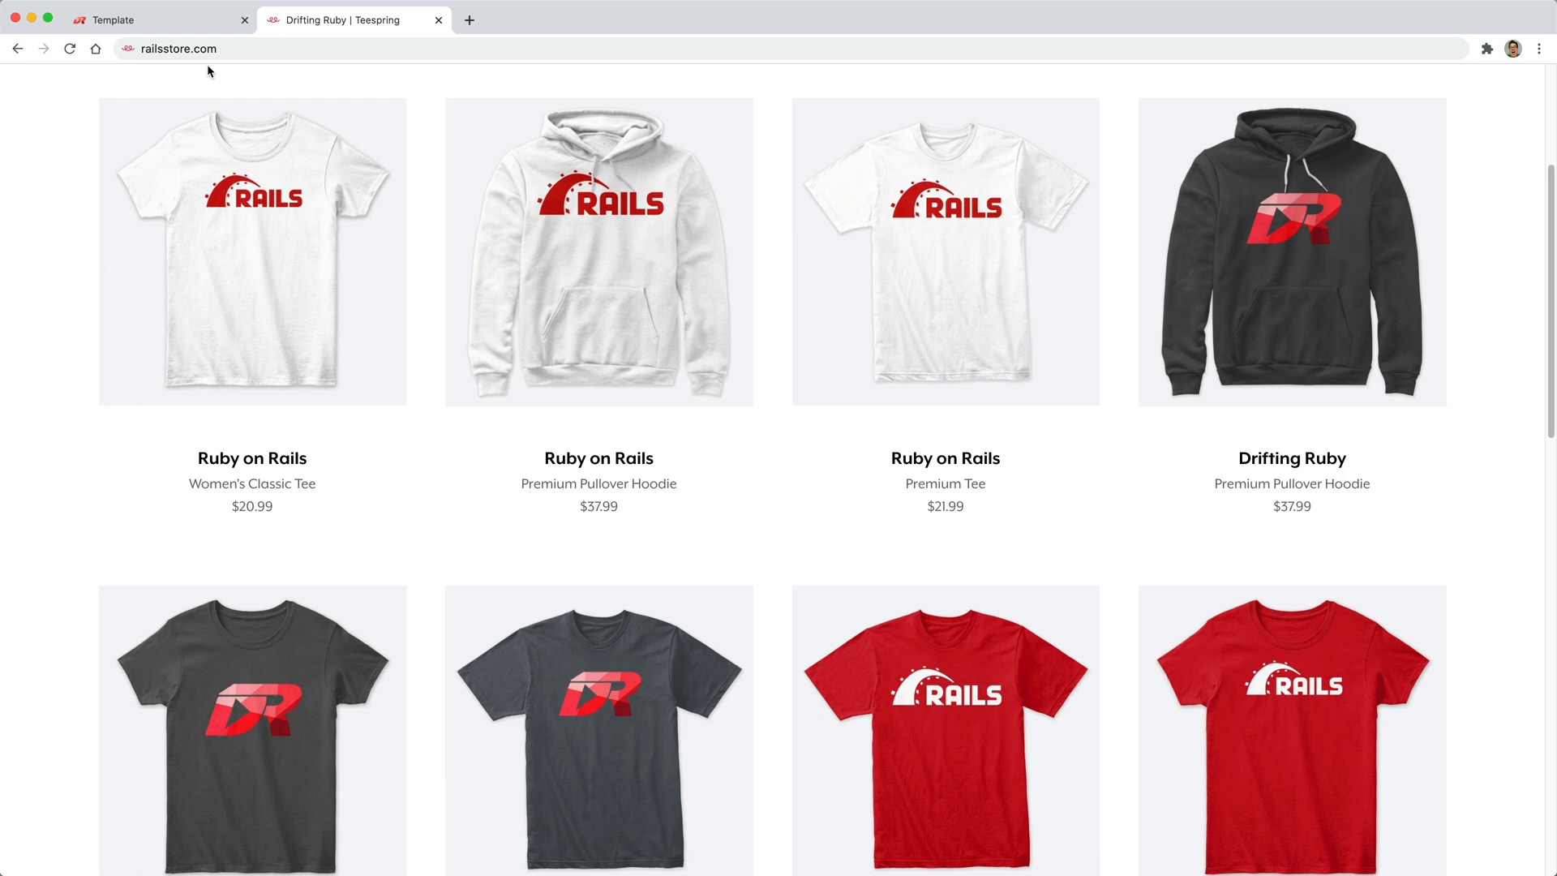
{"action": "mouse_move", "coordinate": [218, 112]}
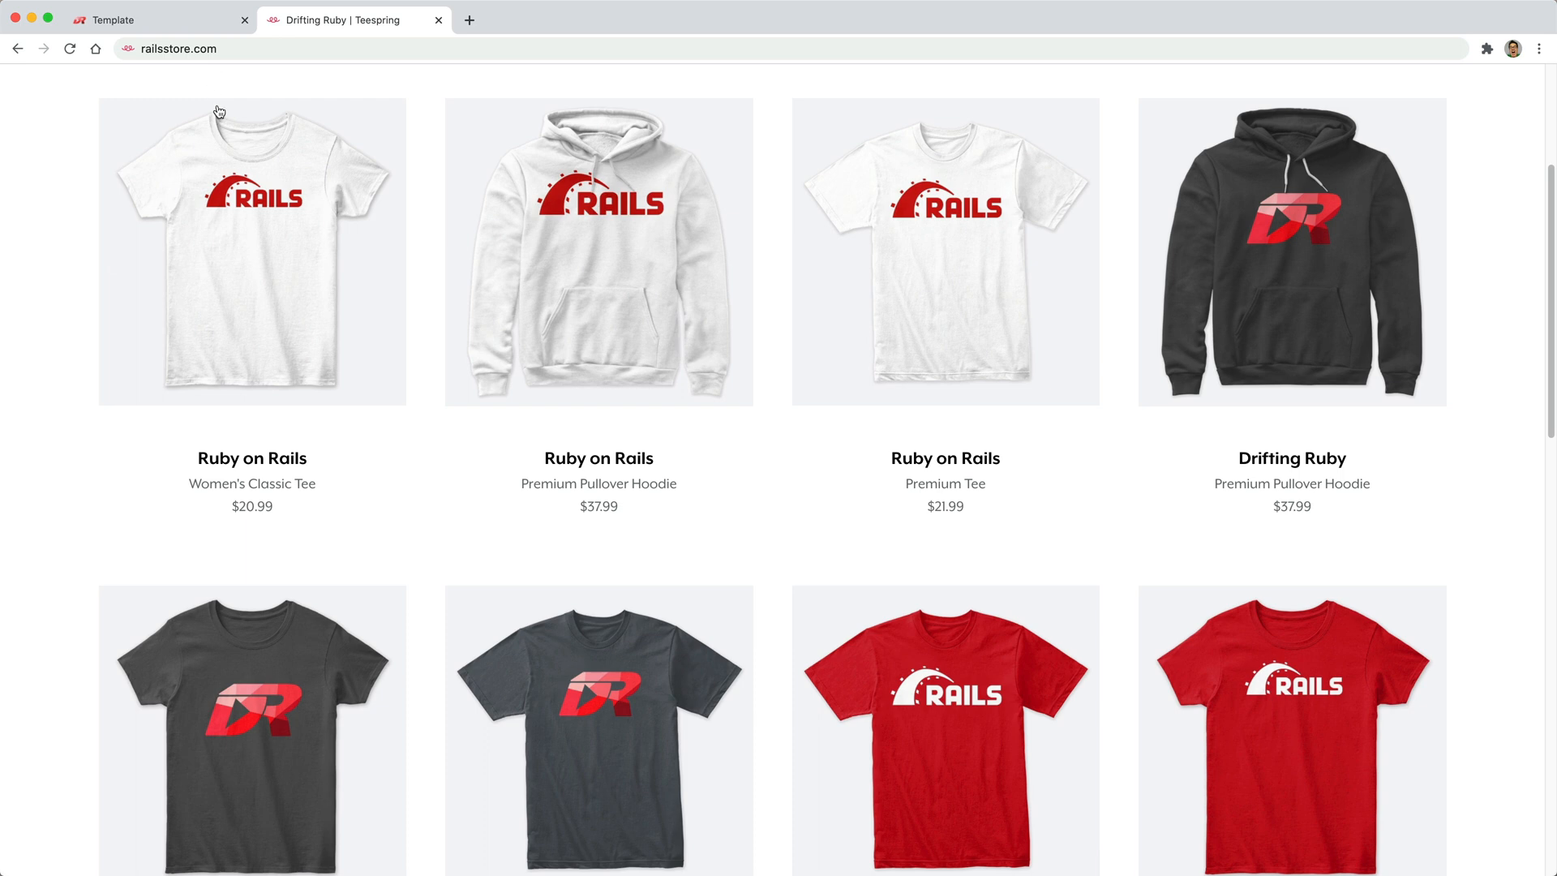